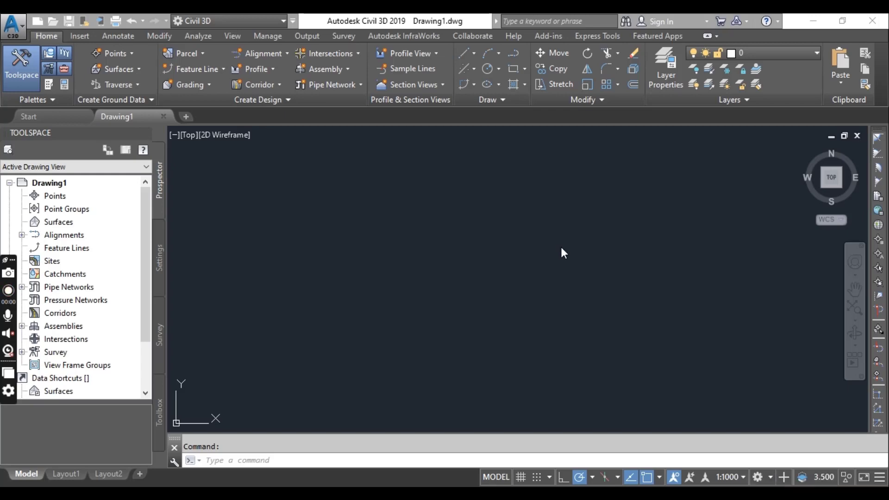
click(8, 290)
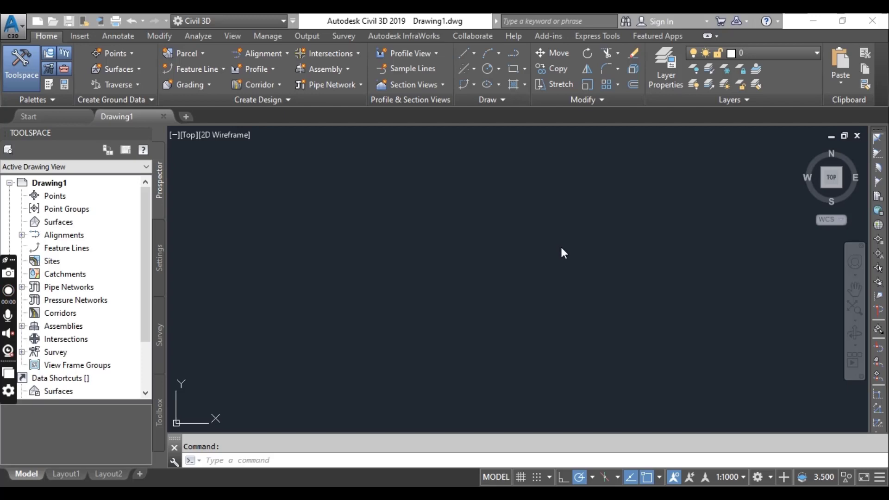
click(8, 291)
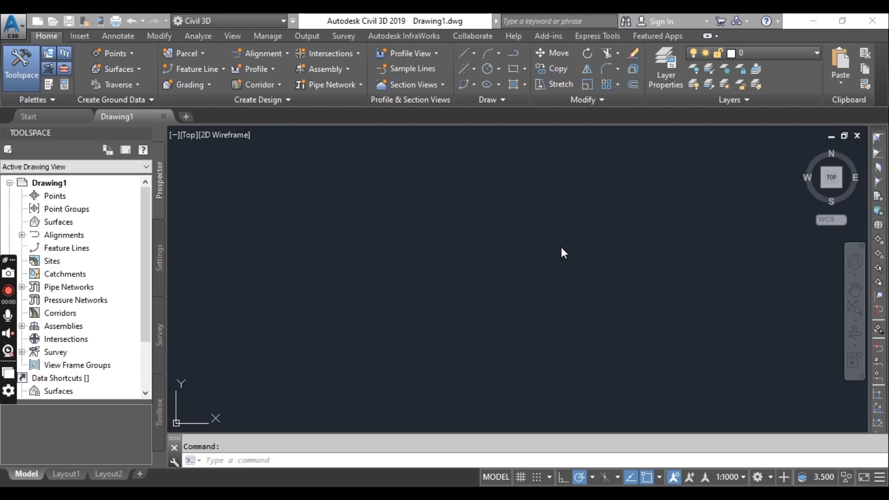
mouse_move(664, 240)
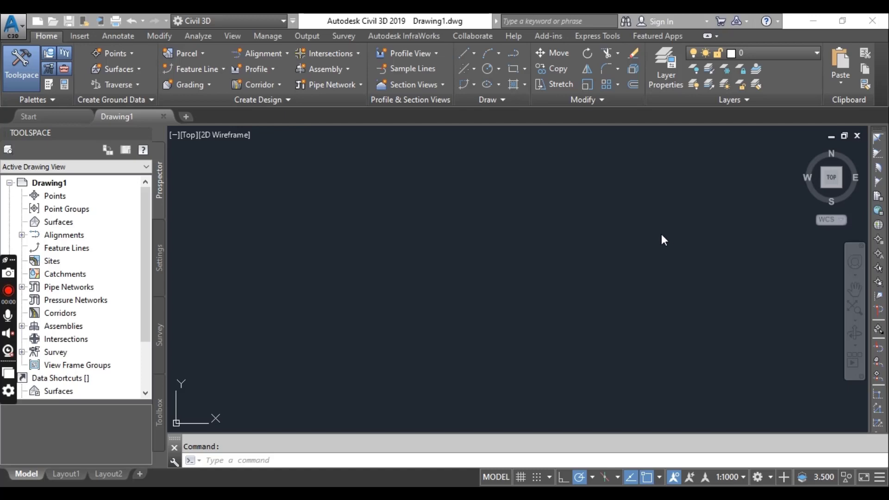